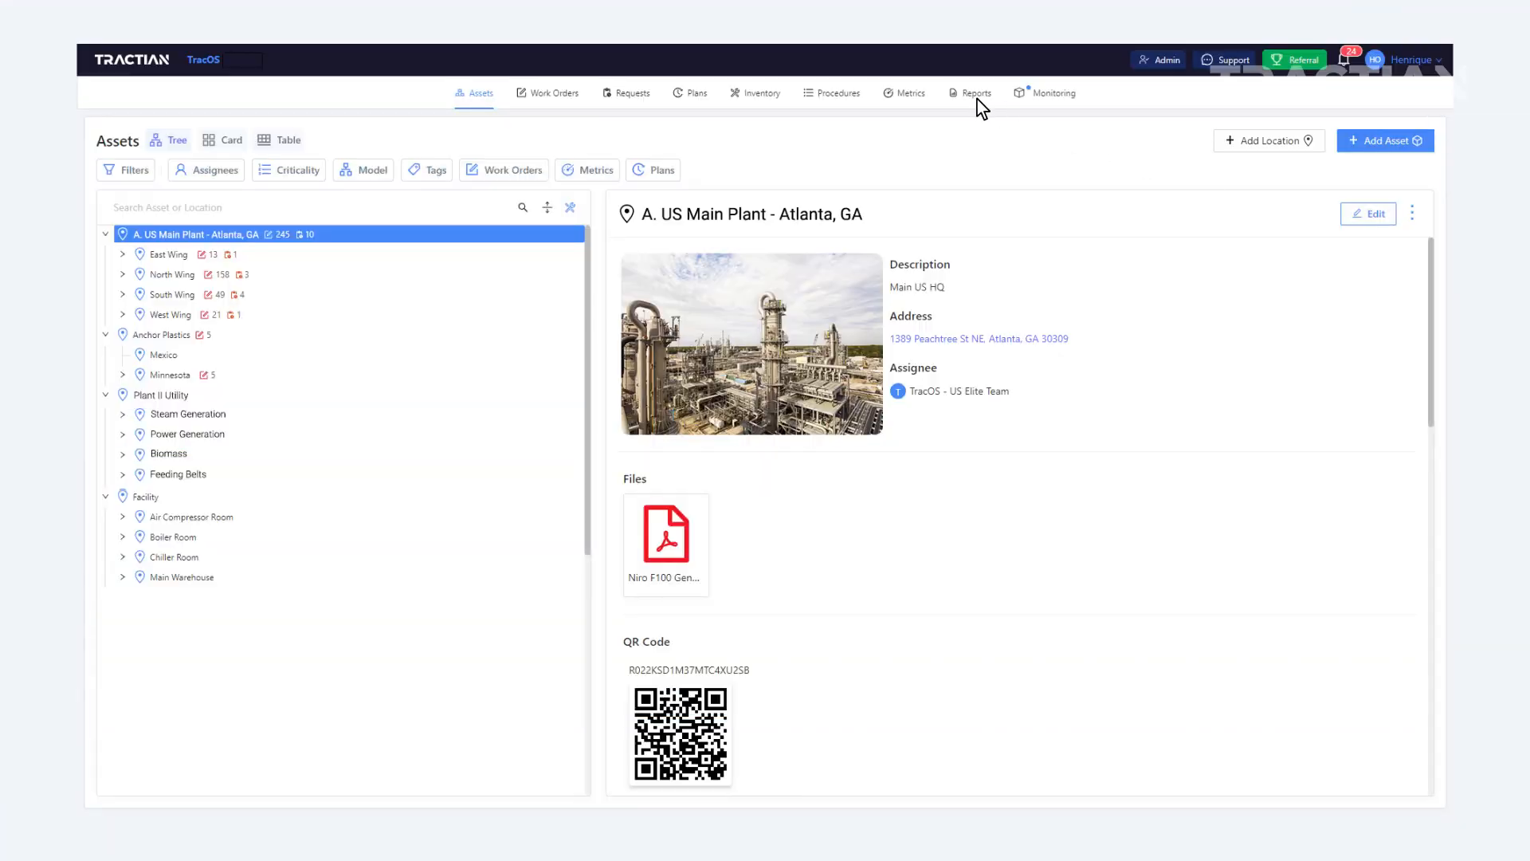
Show the Reports work-order dashboard with Created vs Completed and Preventive vs Corrective charts
{"action": "left_click", "coordinate": [975, 92]}
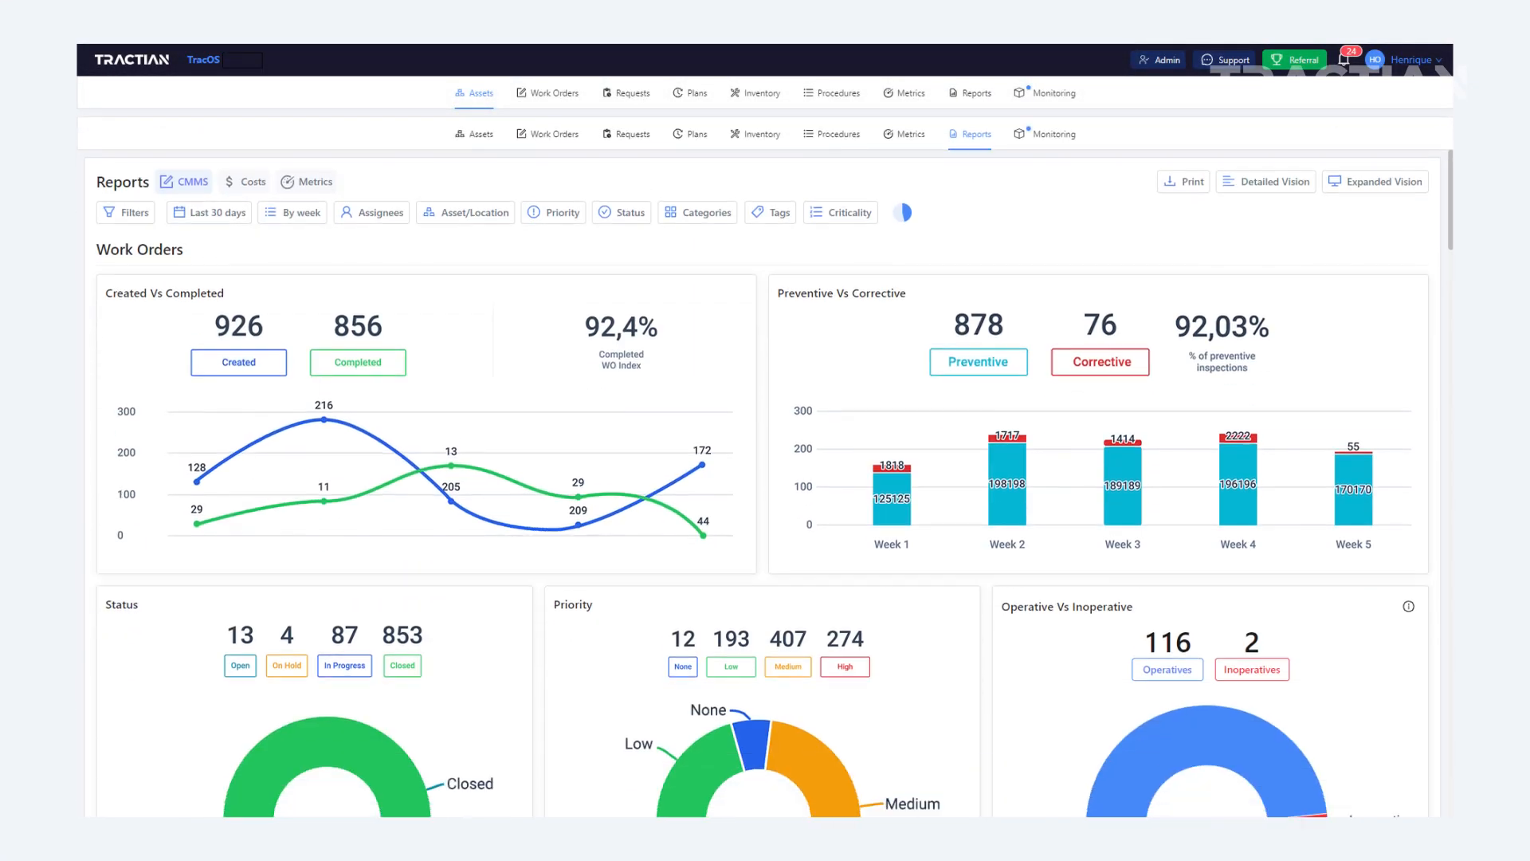
{"action": "scroll", "scroll_direction": "up", "scroll_amount": 3}
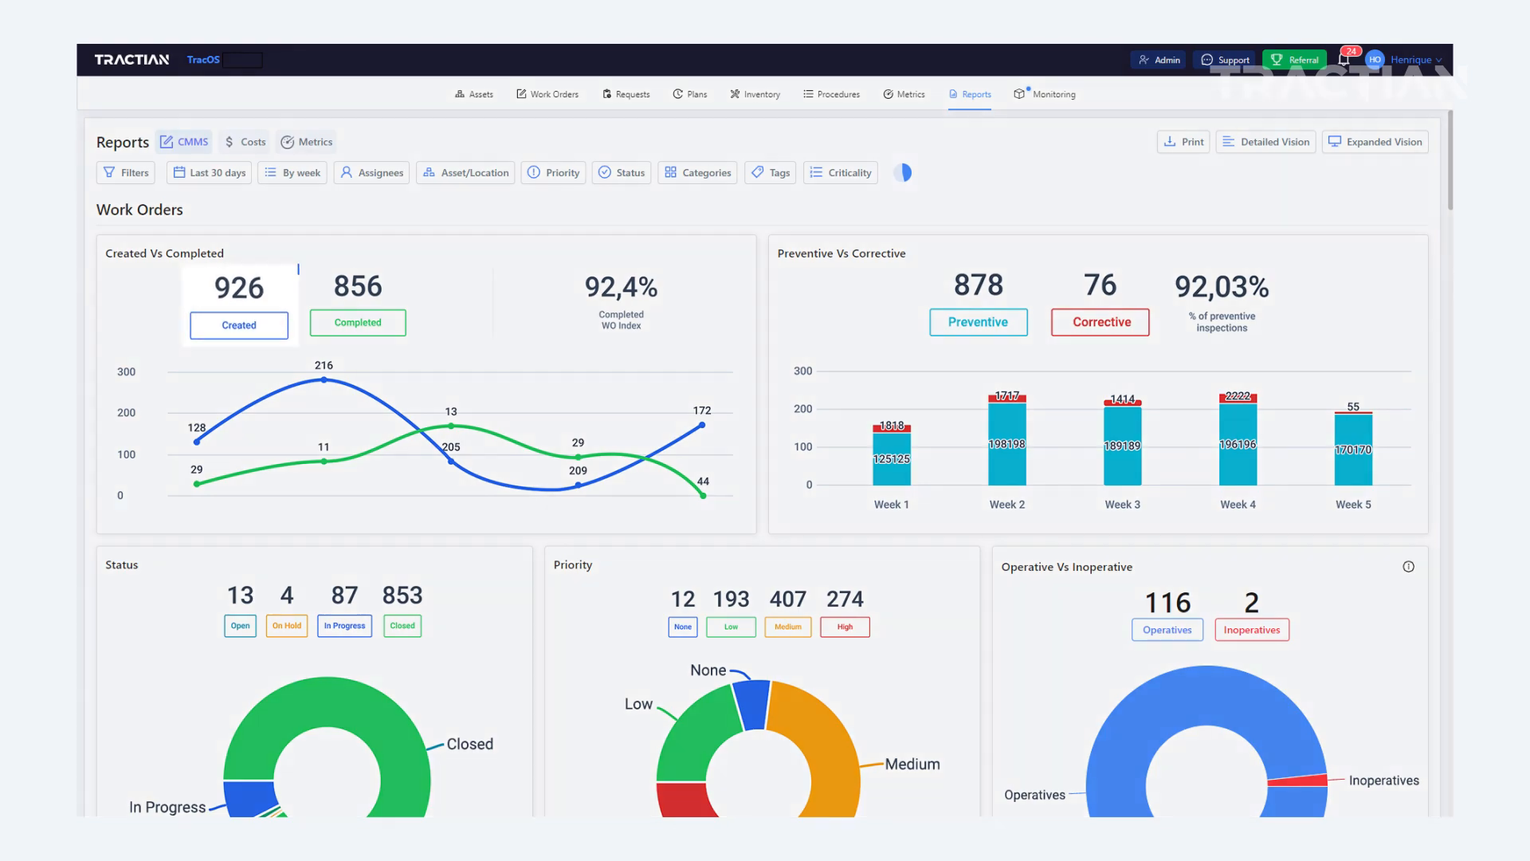
{"action": "left_click", "coordinate": [357, 298]}
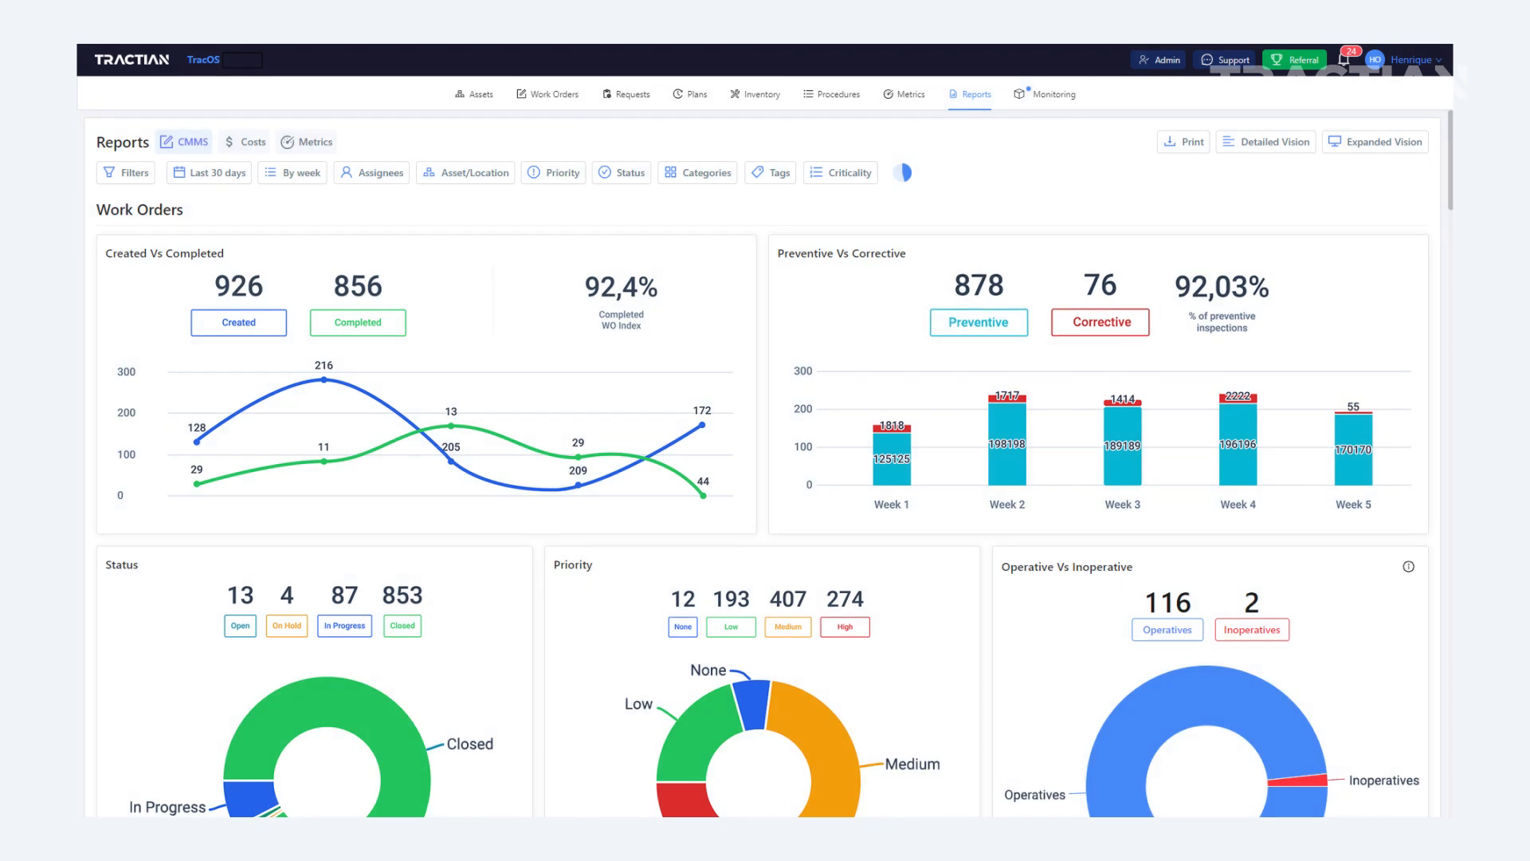
{"action": "scroll", "scroll_direction": "down", "scroll_amount": 3}
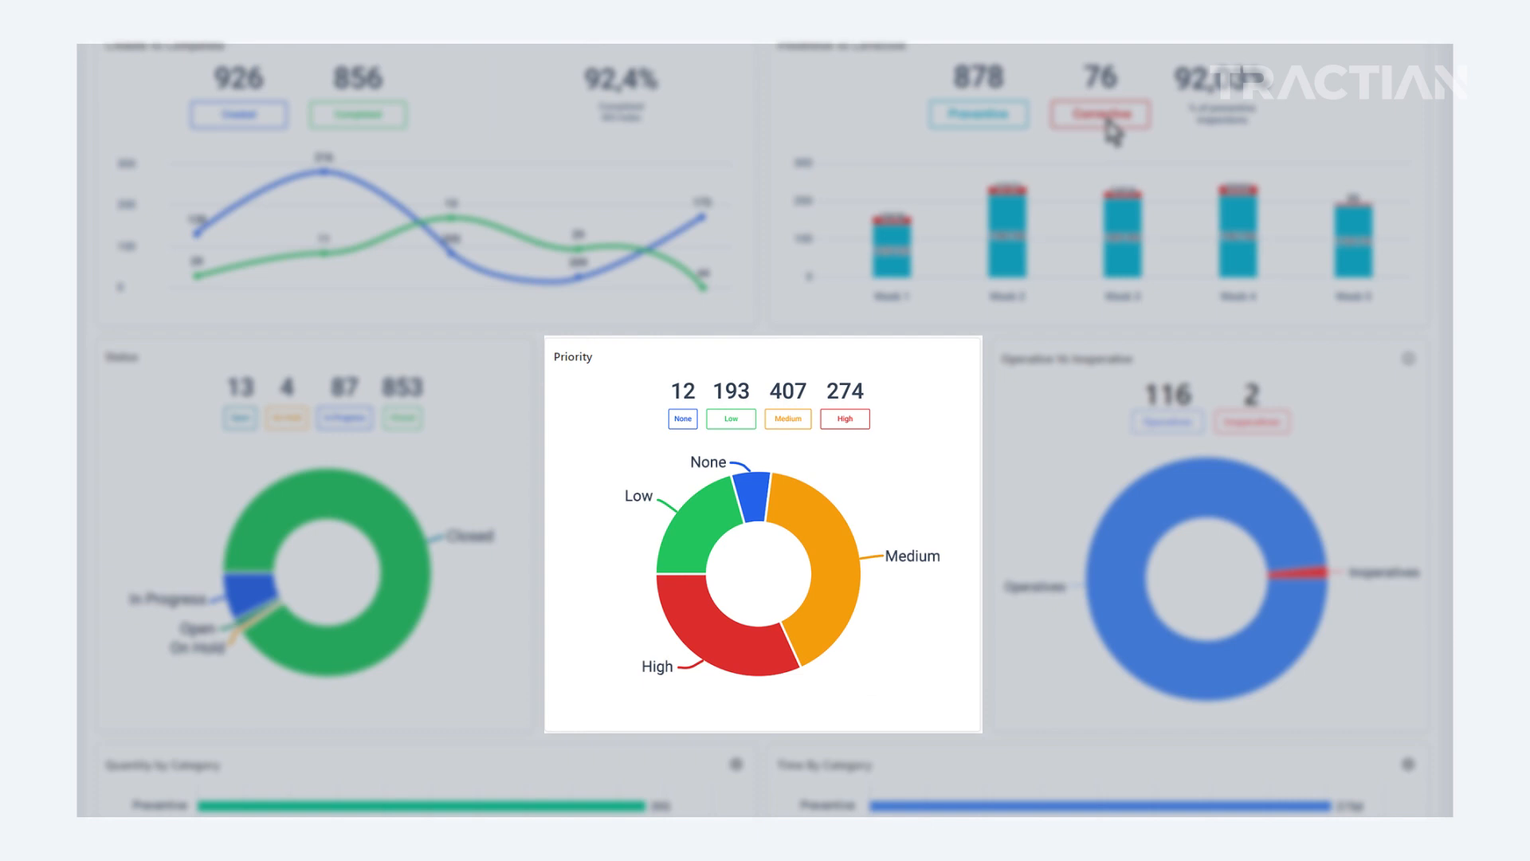
Scroll past status, priority, category and on-hold charts to the Indicators section
{"action": "scroll", "scroll_direction": "down", "scroll_amount": 3}
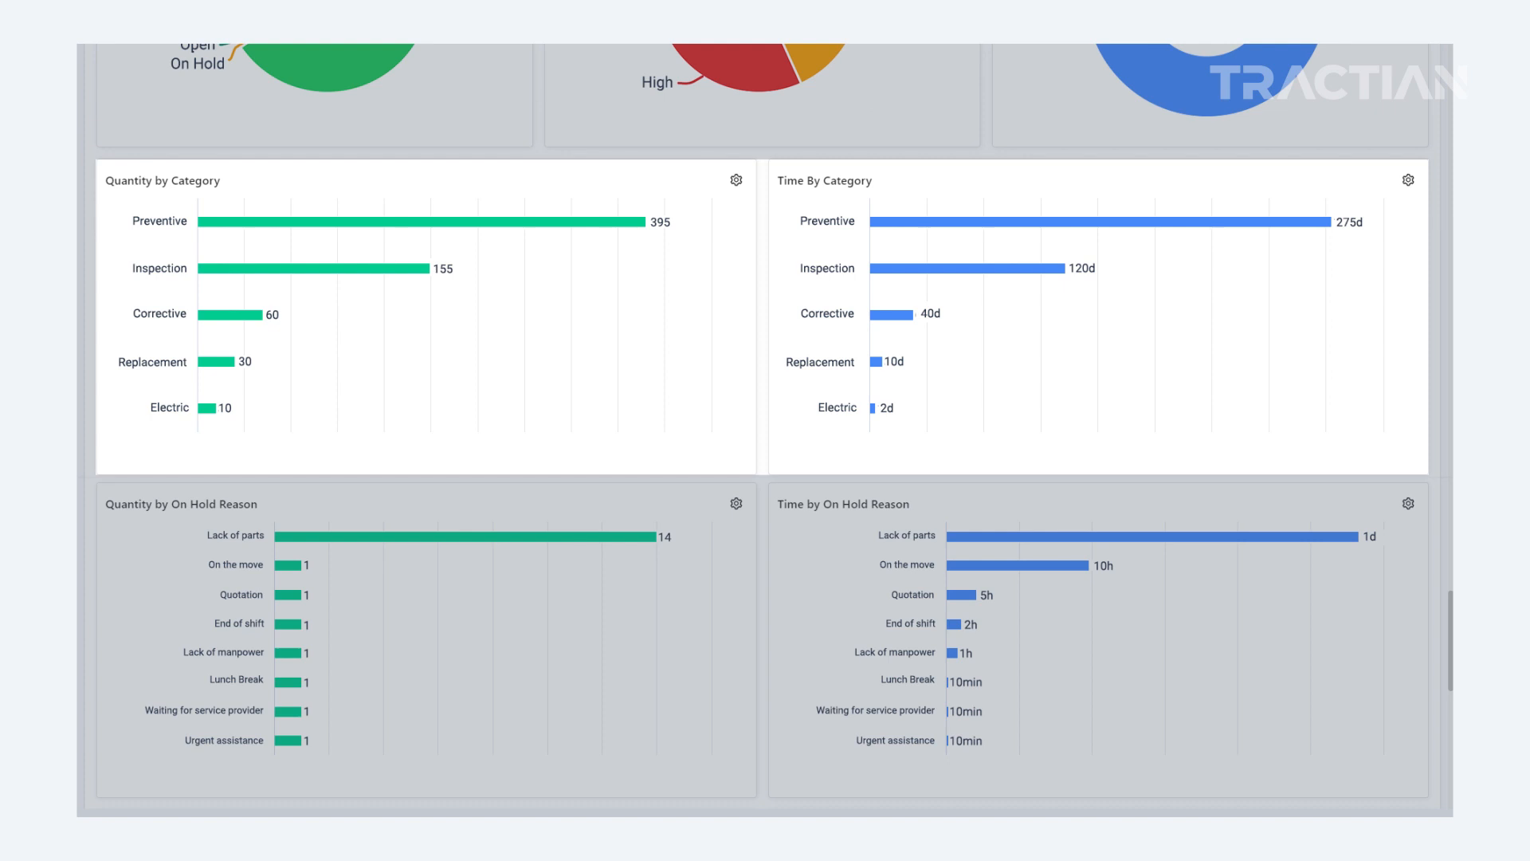
{"action": "scroll", "scroll_direction": "down", "scroll_amount": 3}
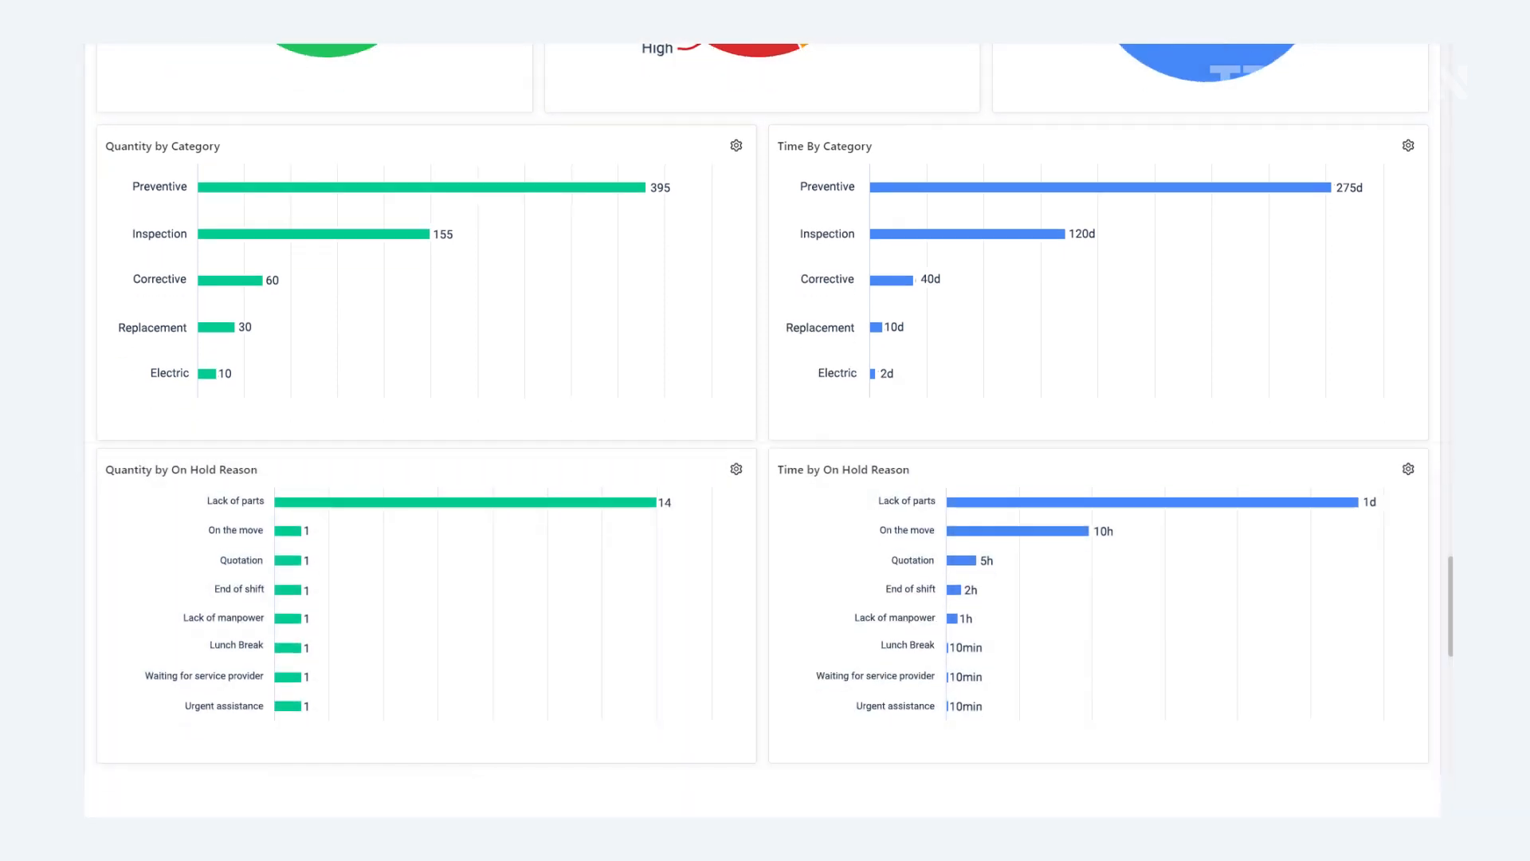
{"action": "scroll", "scroll_direction": "down", "scroll_amount": 3}
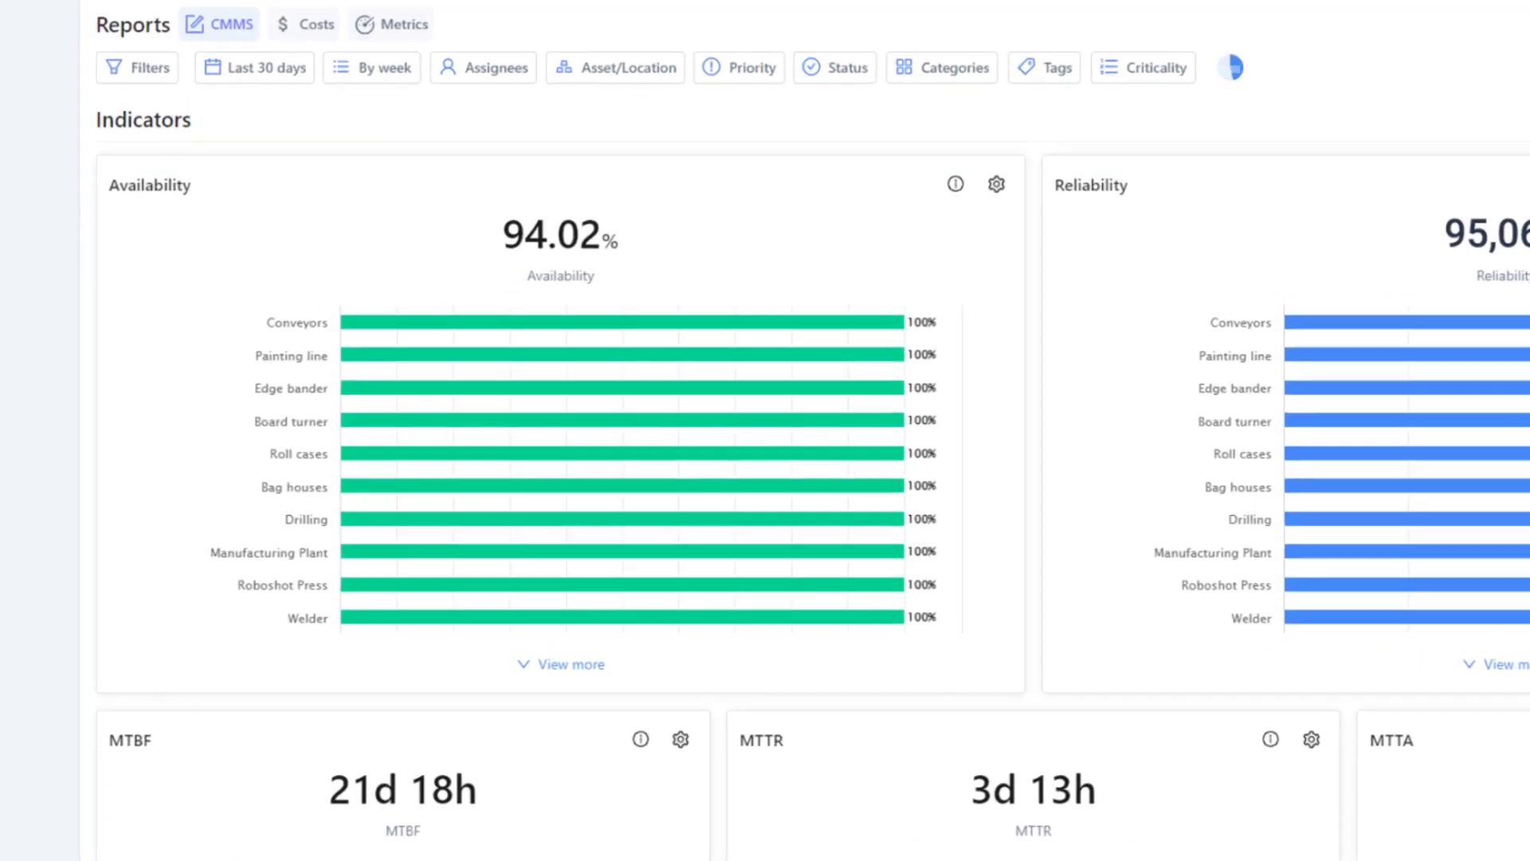
Scroll past MTBF, MTTR and MTTA cards to the Identified Failure and Inspection vs Duration charts
{"action": "scroll", "scroll_direction": "down", "scroll_amount": 3}
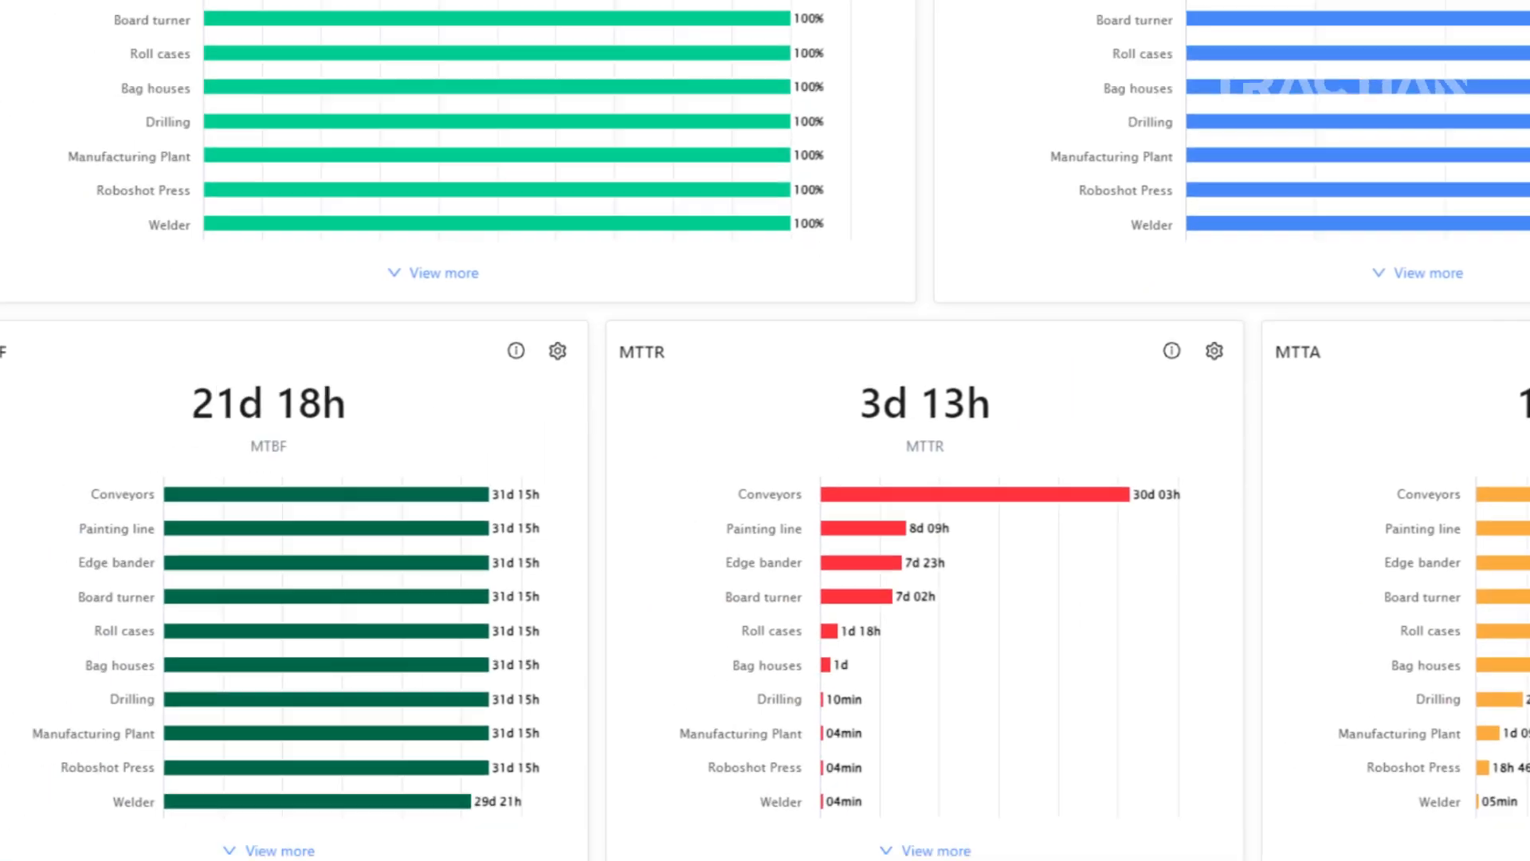
{"action": "scroll", "scroll_direction": "down", "scroll_amount": 3}
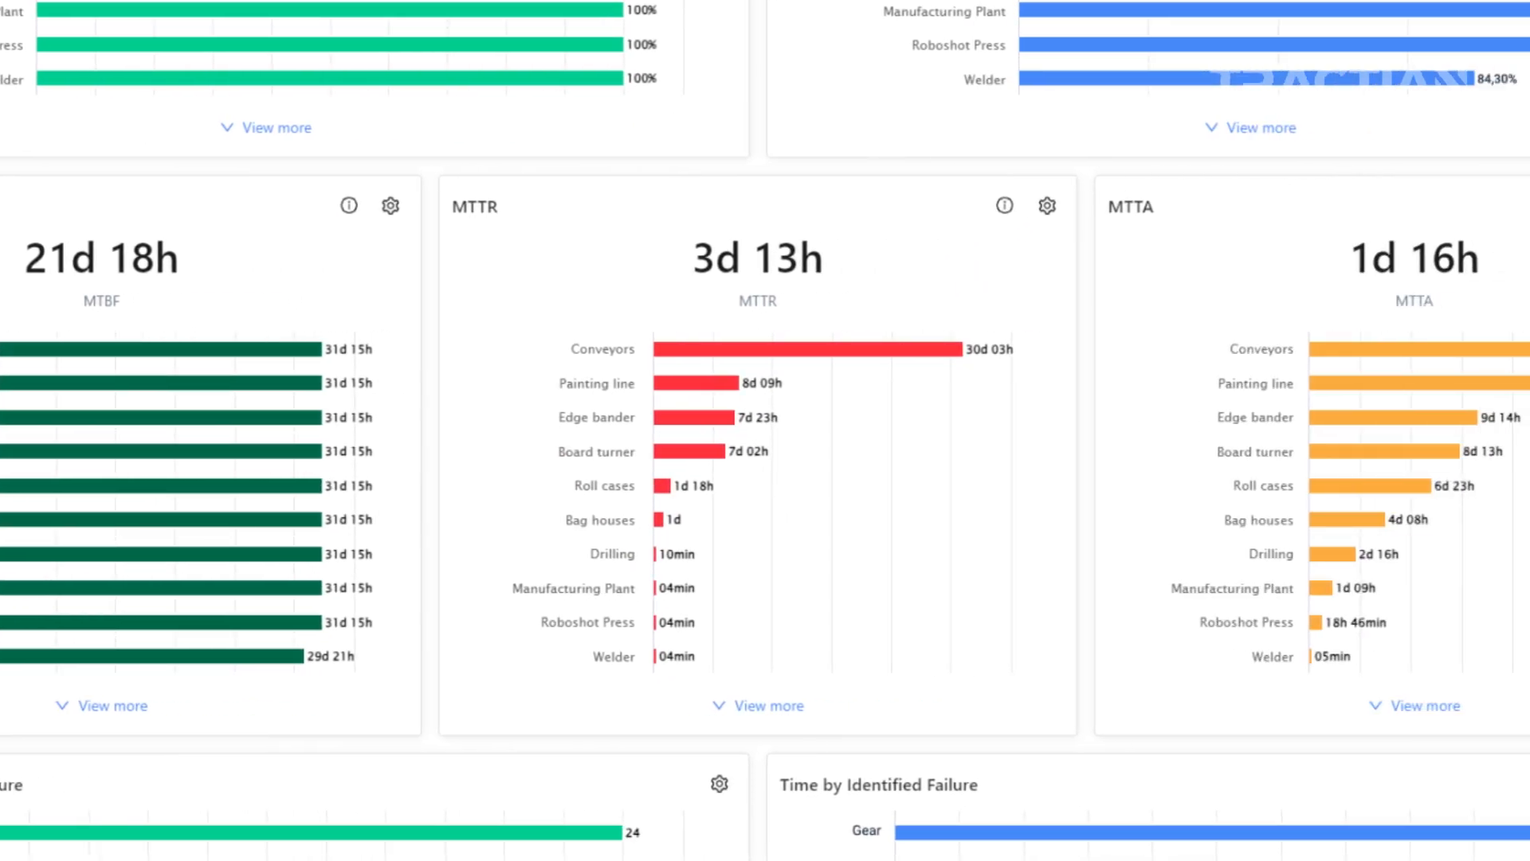
{"action": "scroll", "scroll_direction": "down", "scroll_amount": 3}
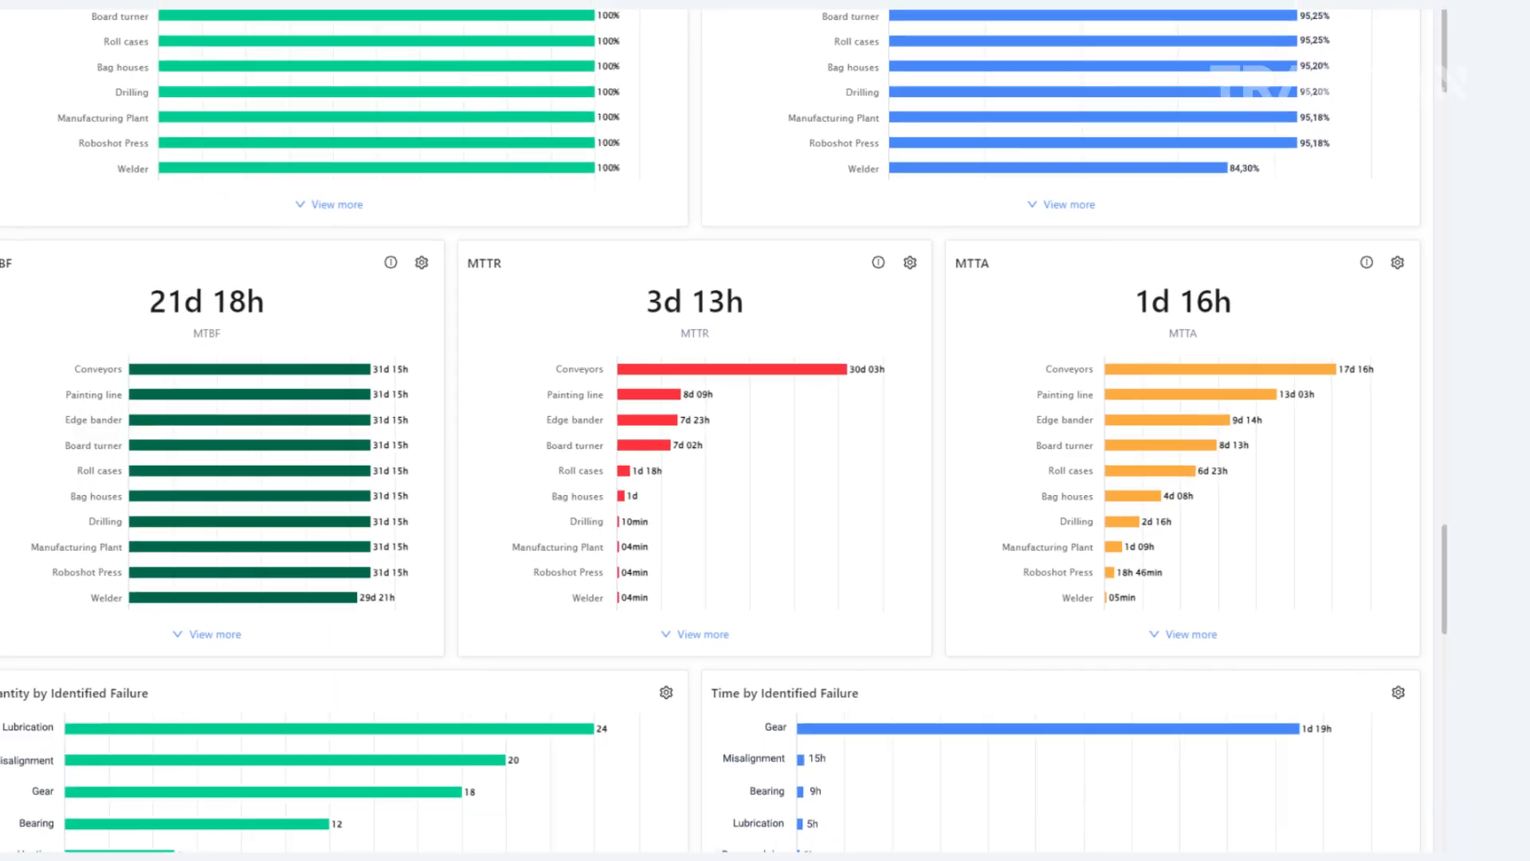
{"action": "scroll", "scroll_direction": "down", "scroll_amount": 3}
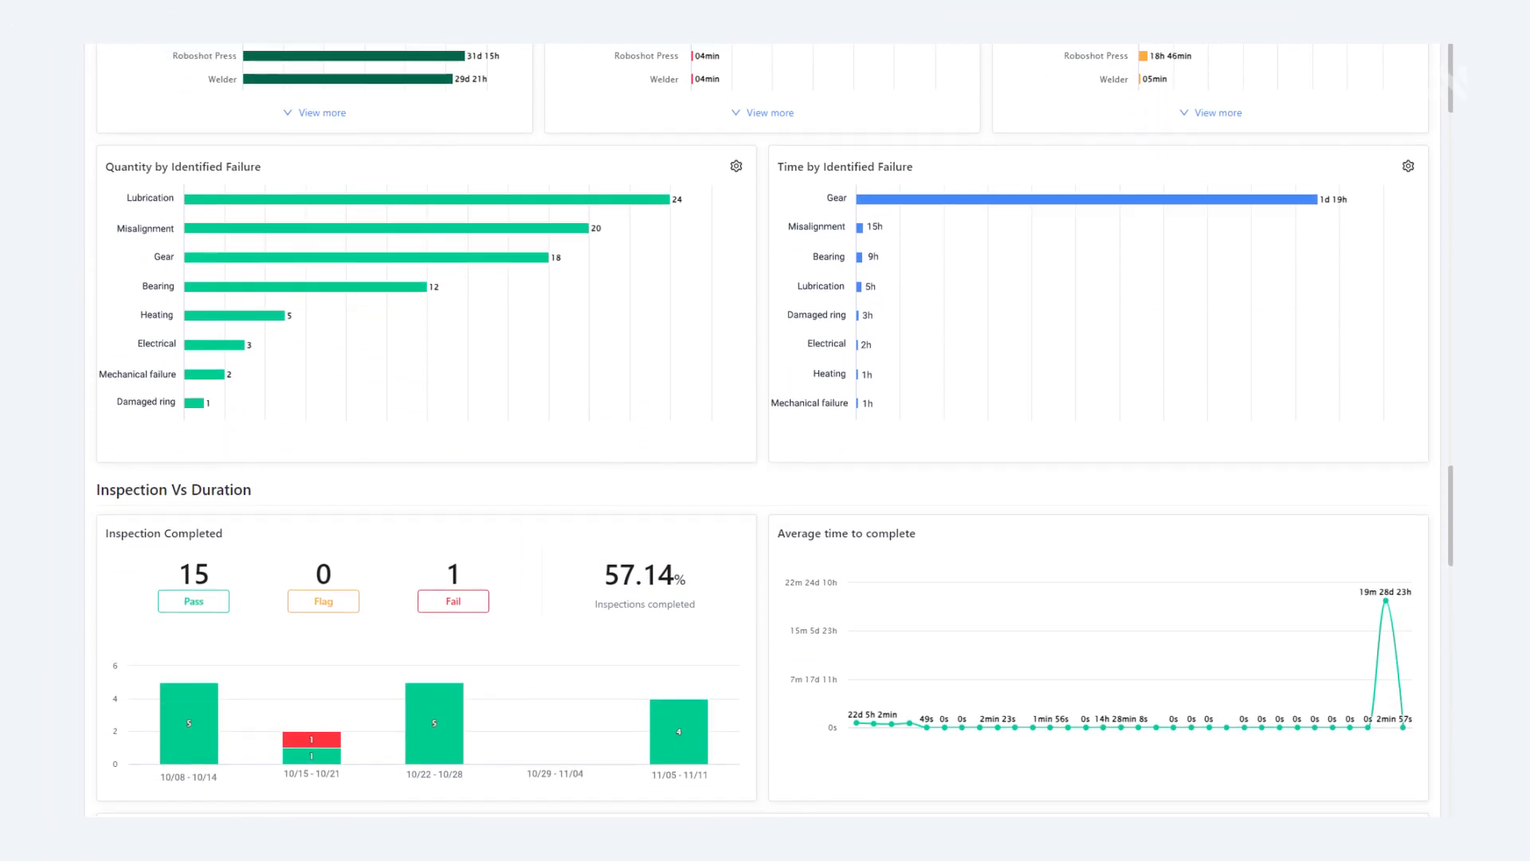
Scroll to the On Time vs Overdue gauges and the Time and Cost Analysis heading
{"action": "scroll", "scroll_direction": "down", "scroll_amount": 3}
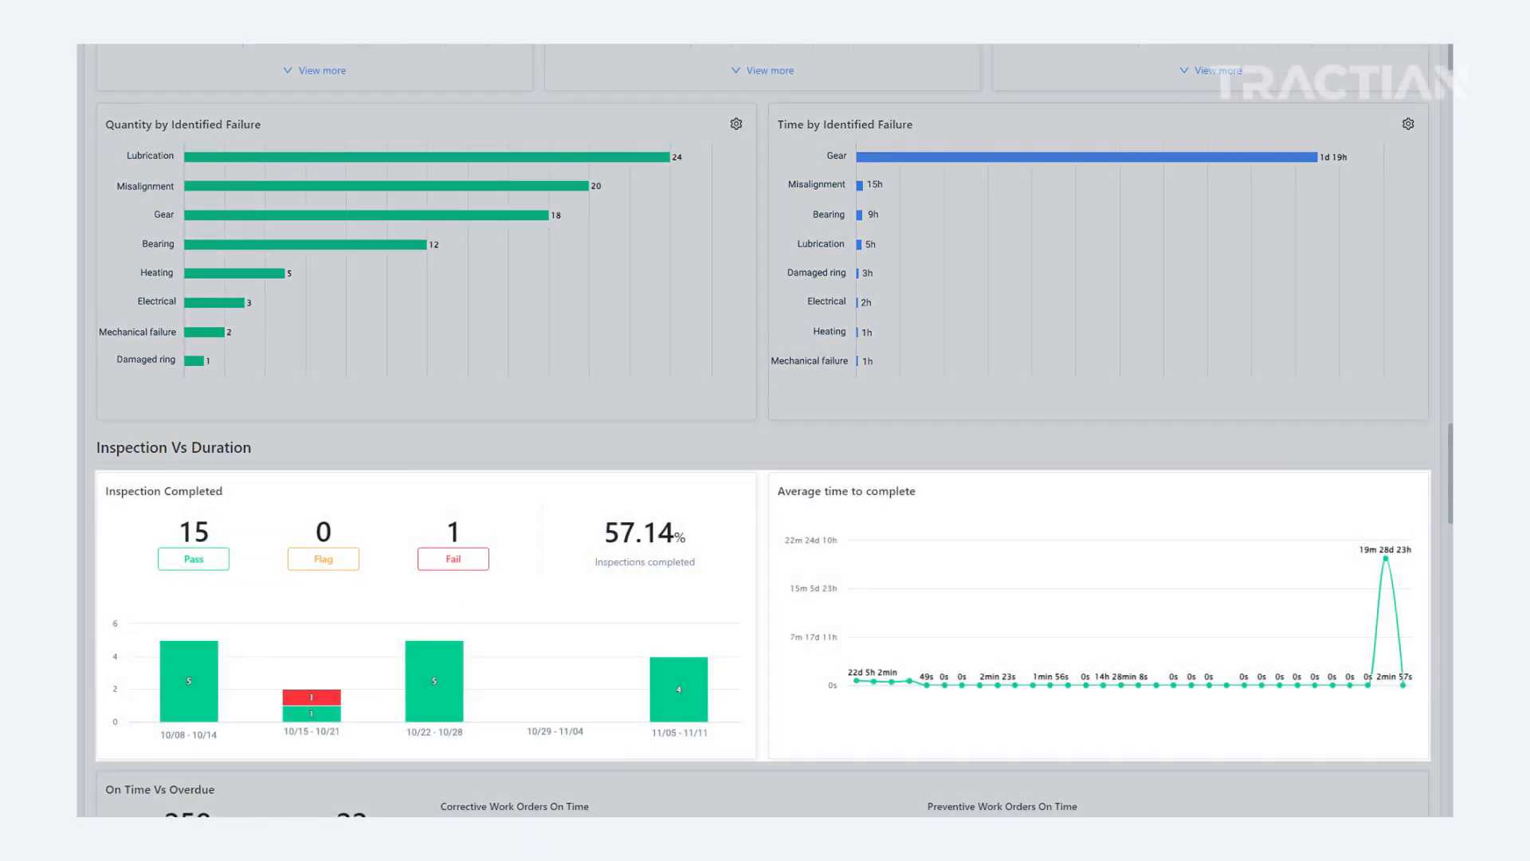
{"action": "scroll", "scroll_direction": "down", "scroll_amount": 3}
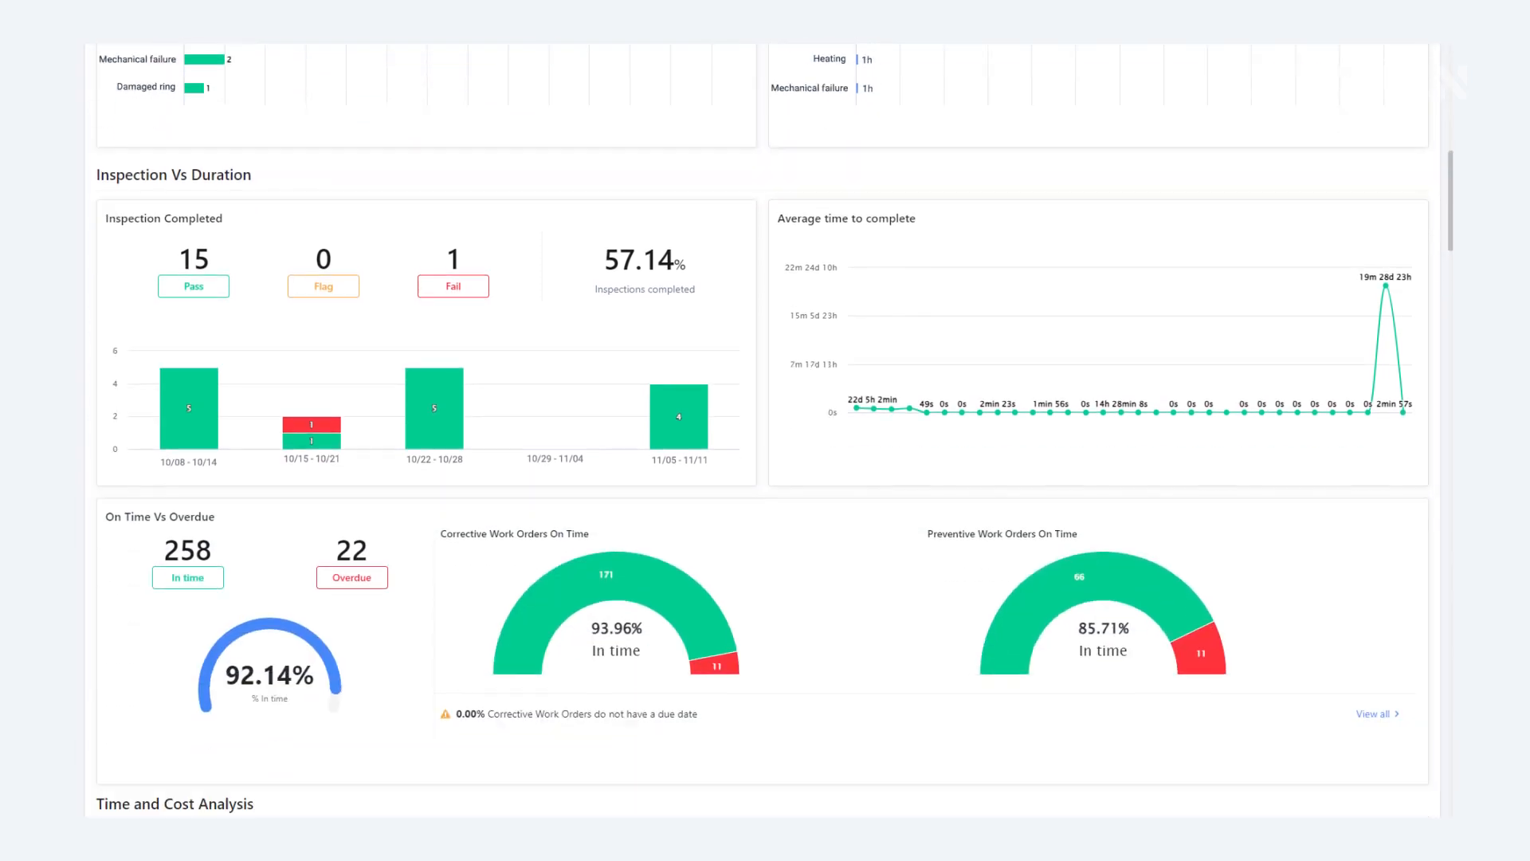
{"action": "scroll", "scroll_direction": "down", "scroll_amount": 3}
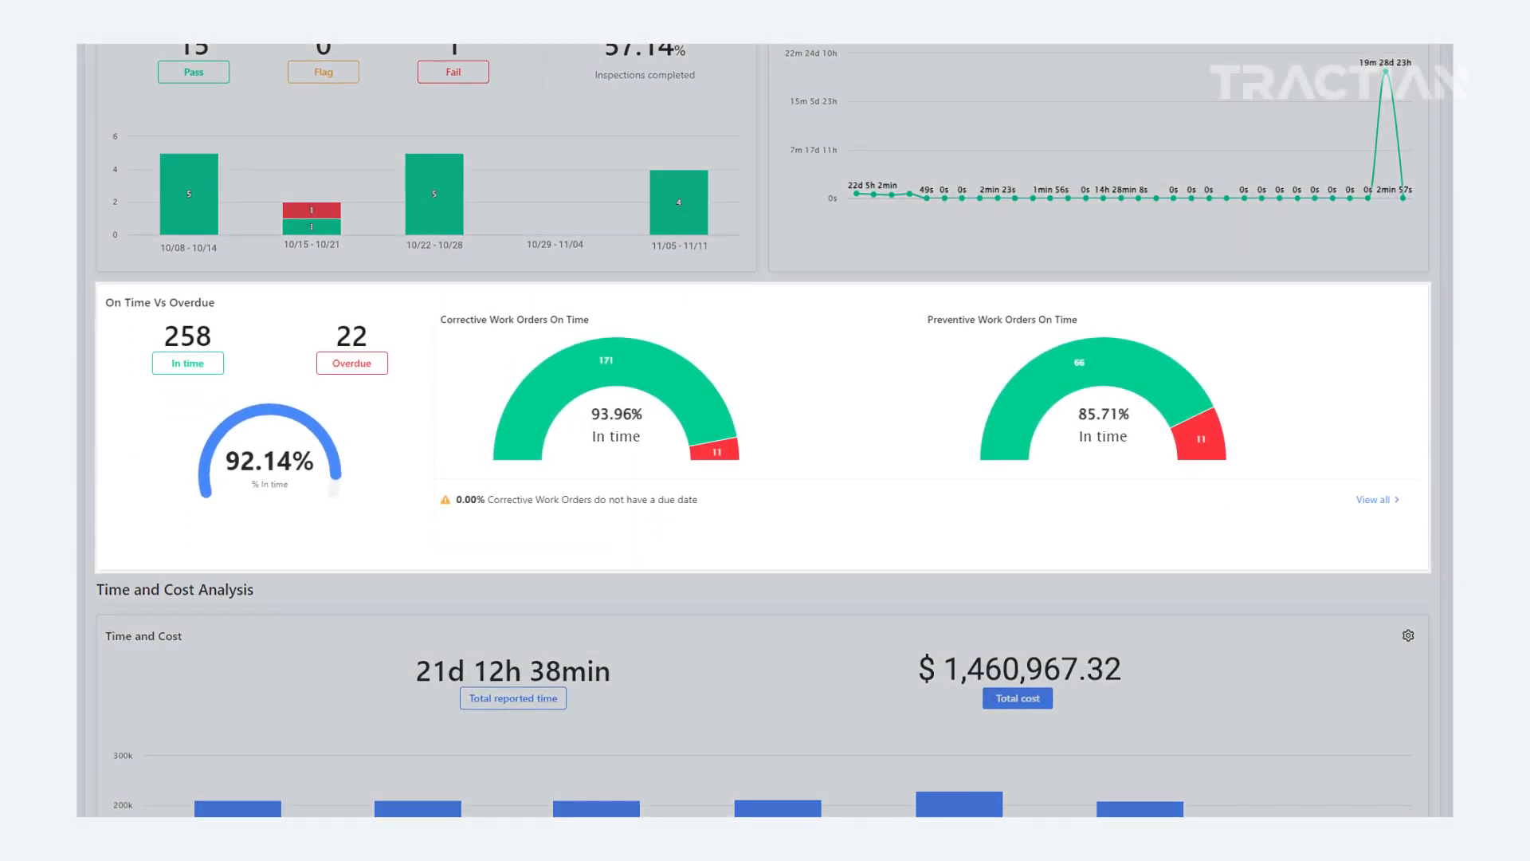
Show the Costs report and its 2023 Annual Planning table of monthly planned costs per category
{"action": "scroll", "scroll_direction": "down", "scroll_amount": 3}
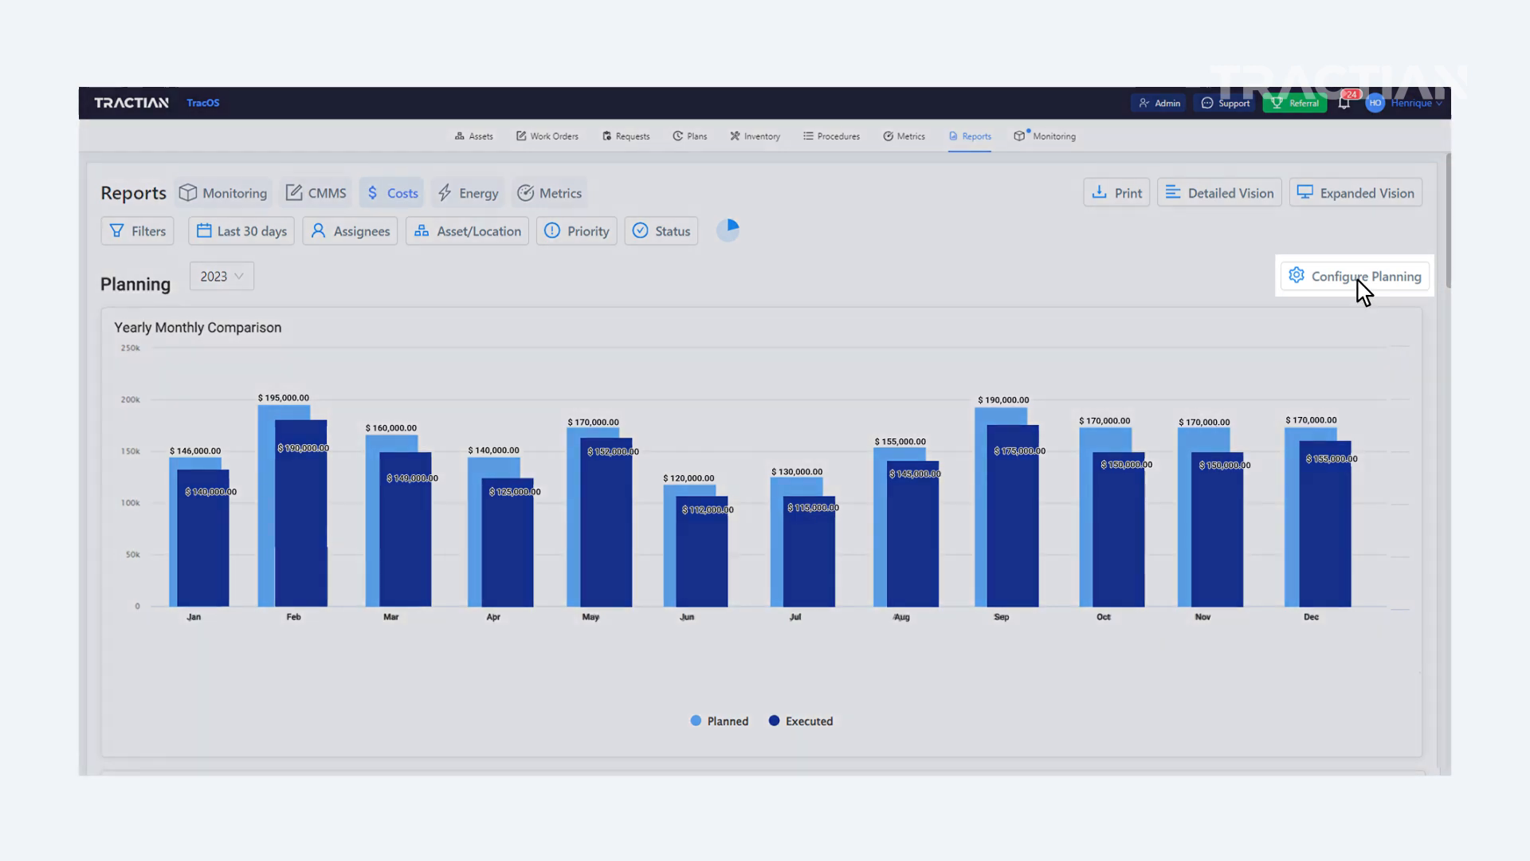
{"action": "left_click", "coordinate": [1353, 275]}
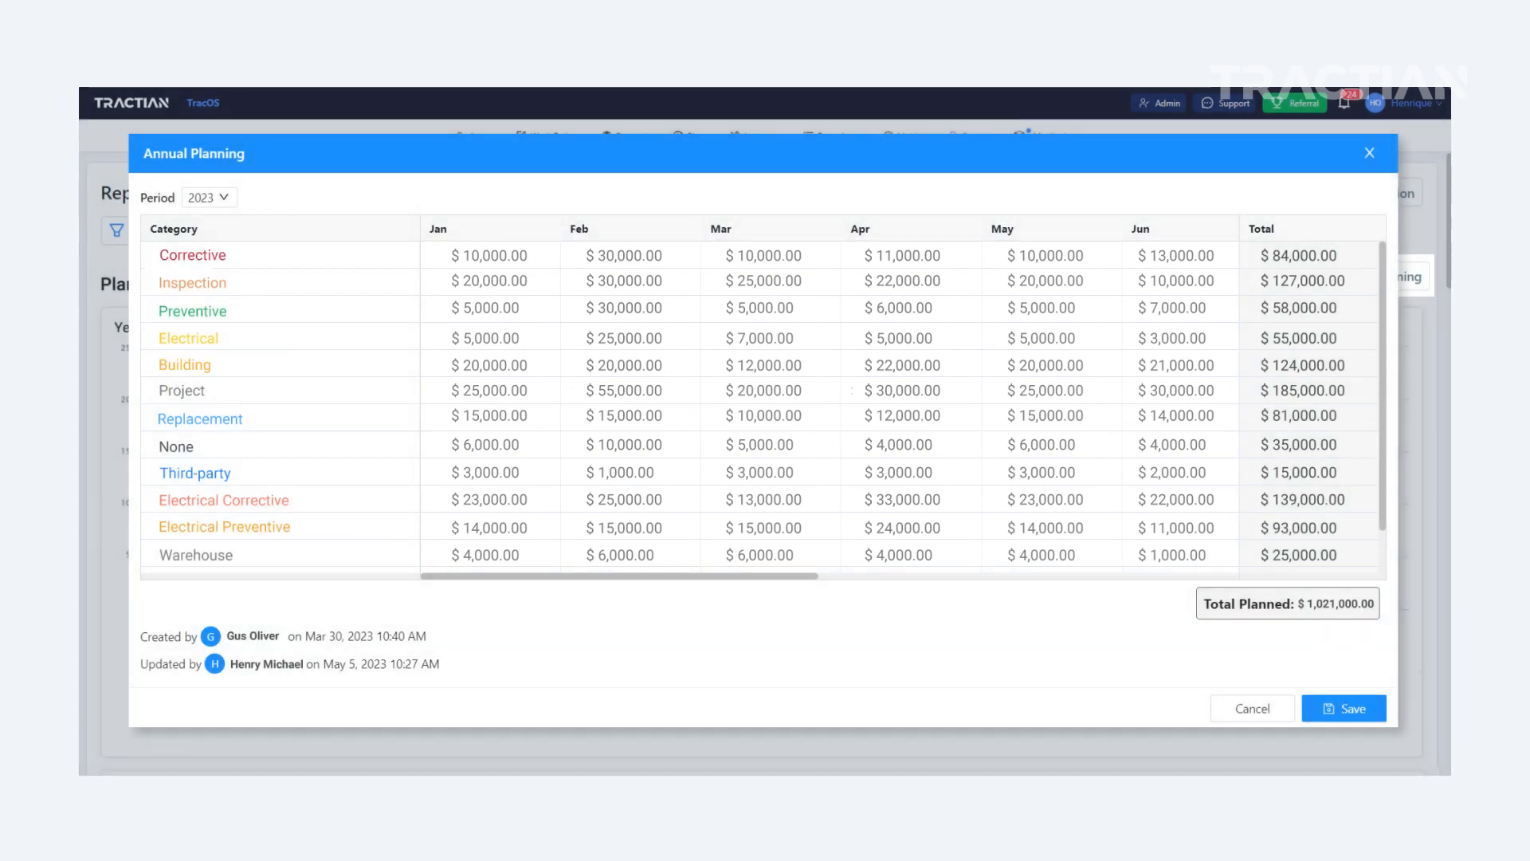